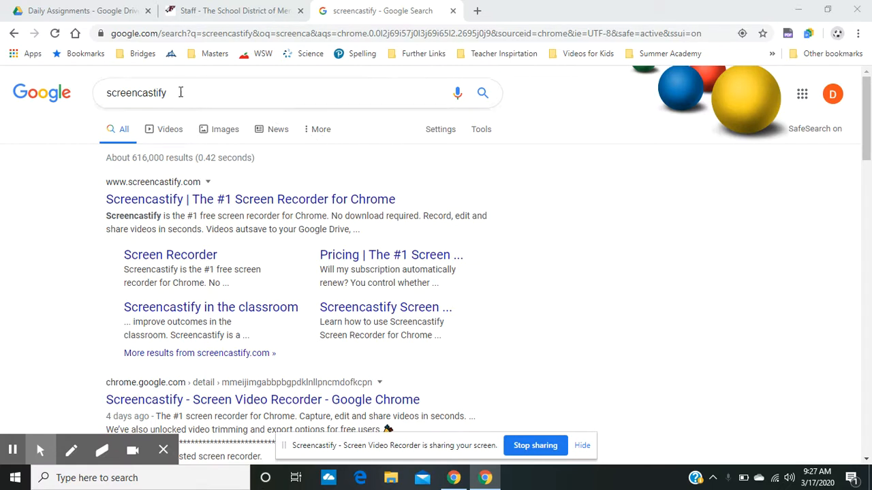
mouse_move(211, 199)
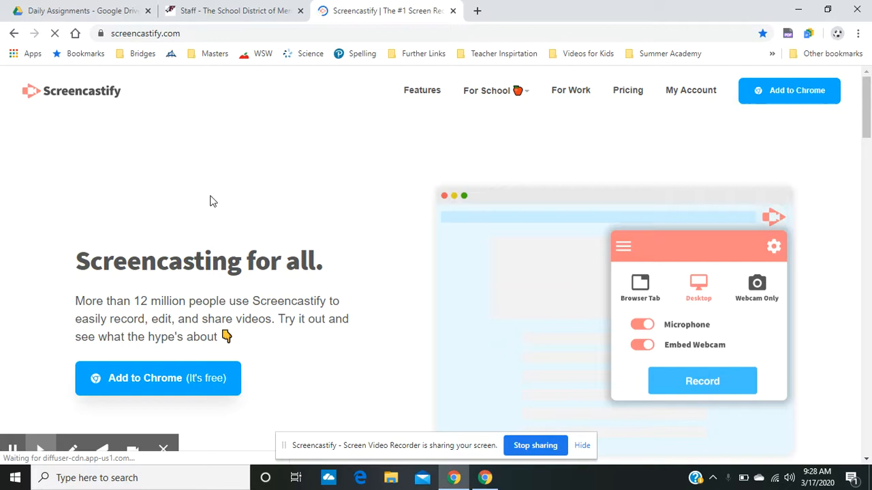
mouse_move(693, 113)
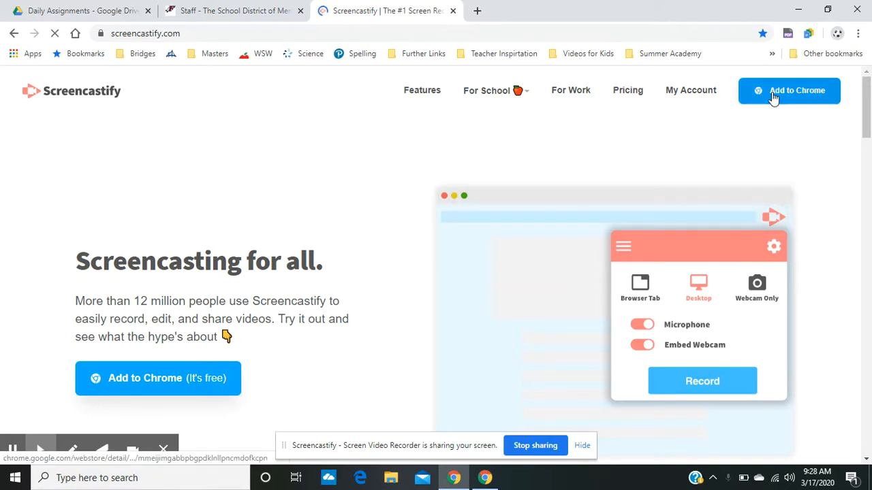
Add the Screencastify - Screen Video Recorder extension from its Chrome Web Store listing.
left_click(789, 89)
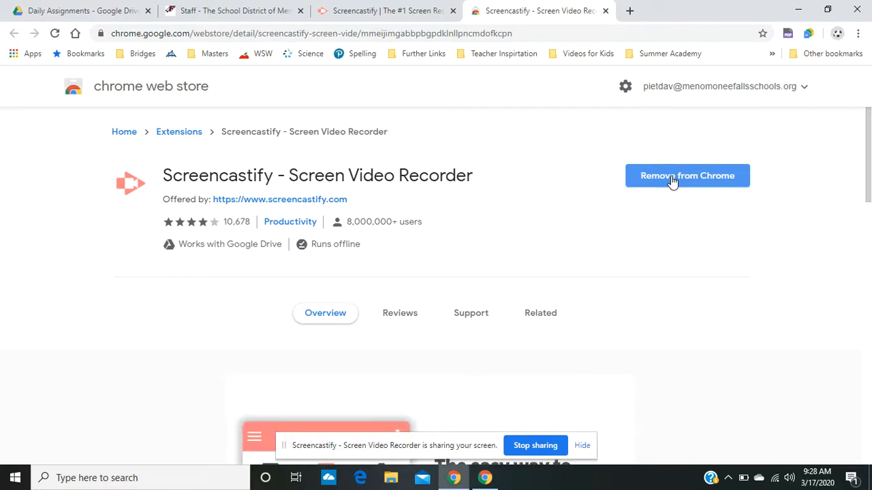
mouse_move(605, 150)
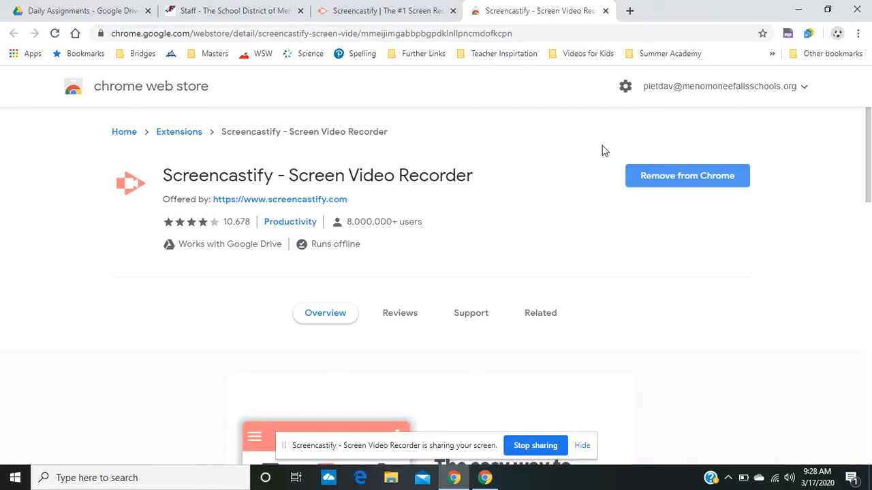
mouse_move(386, 10)
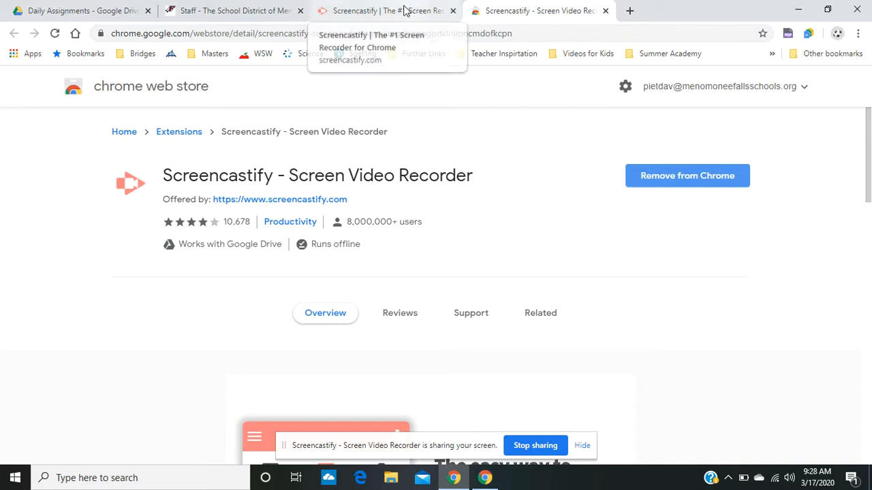
Show My Account on screencastify.com with one active license and Unlimited features enabled.
left_click(386, 10)
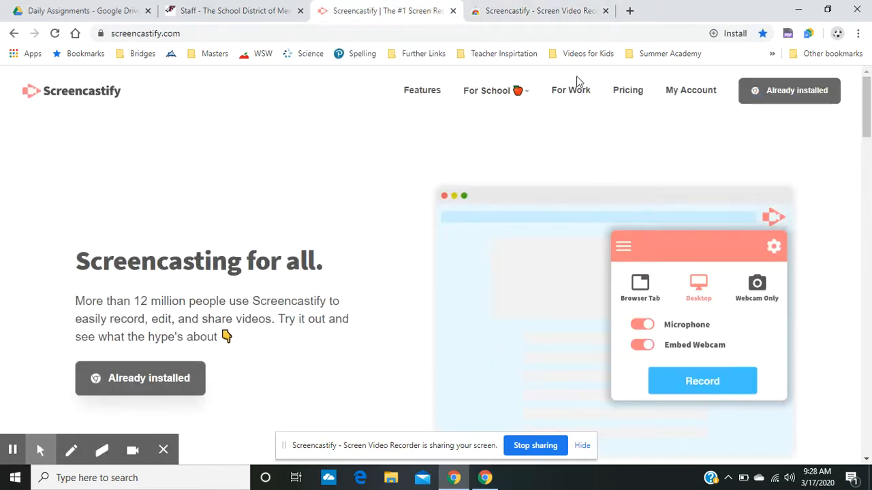
mouse_move(680, 98)
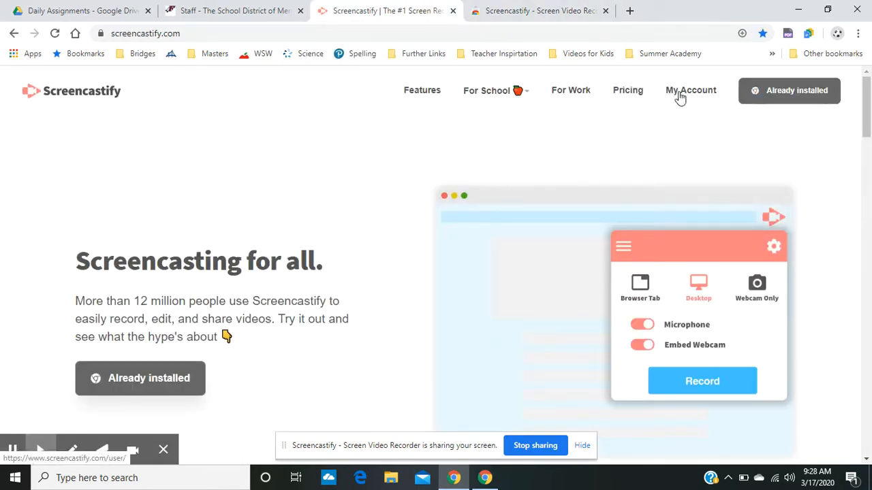
left_click(691, 90)
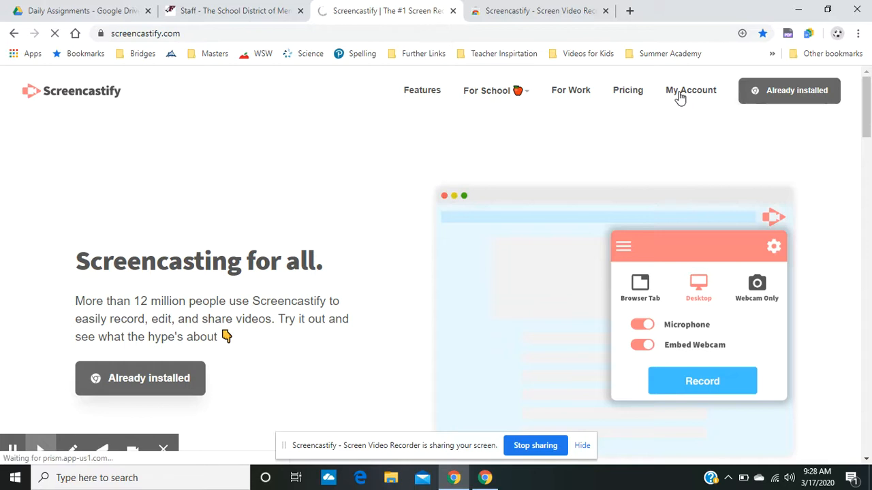
left_click(690, 90)
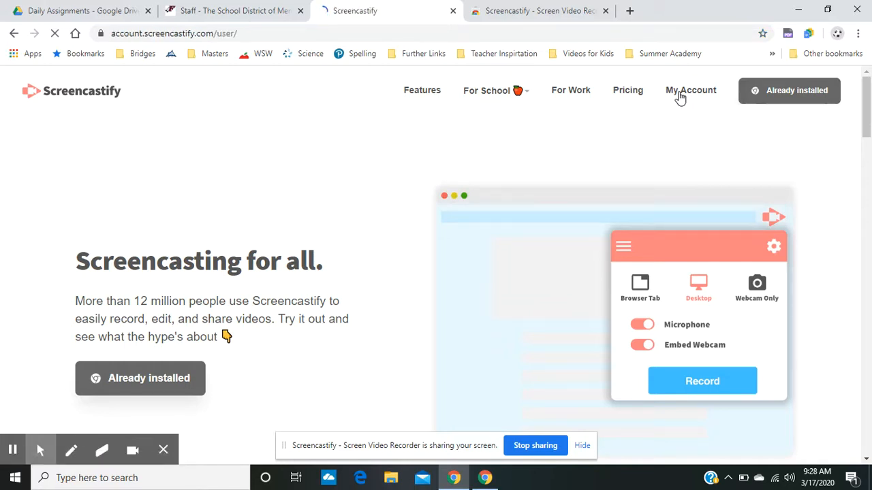
left_click(691, 90)
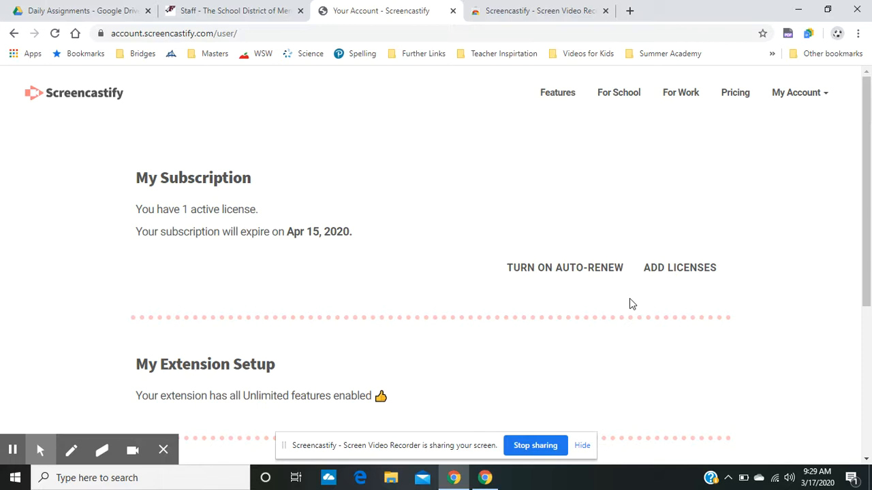
scroll("down", 3)
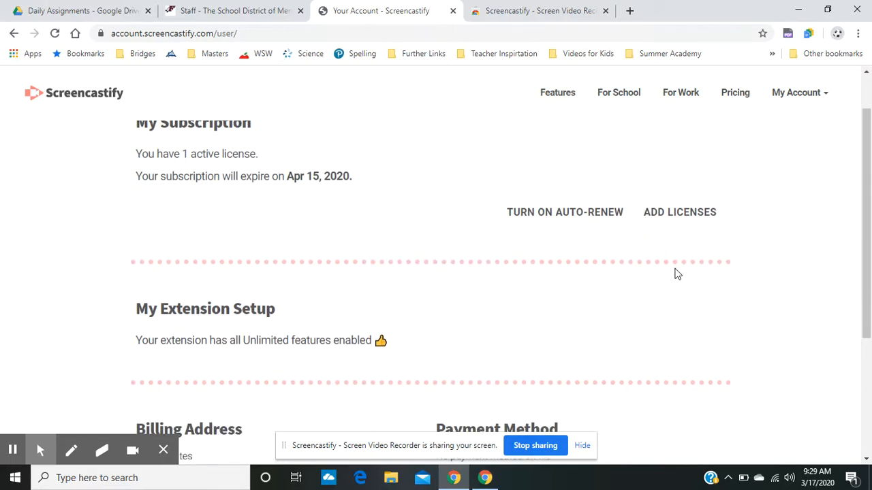
mouse_move(640, 251)
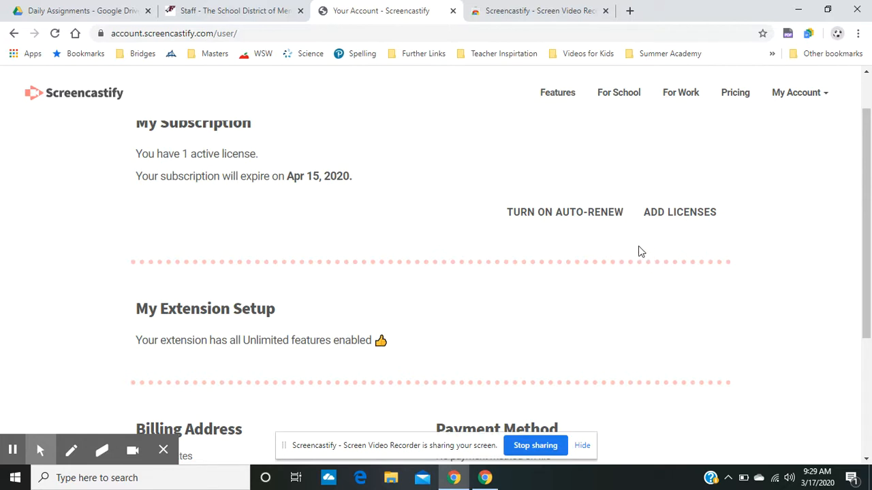
mouse_move(638, 258)
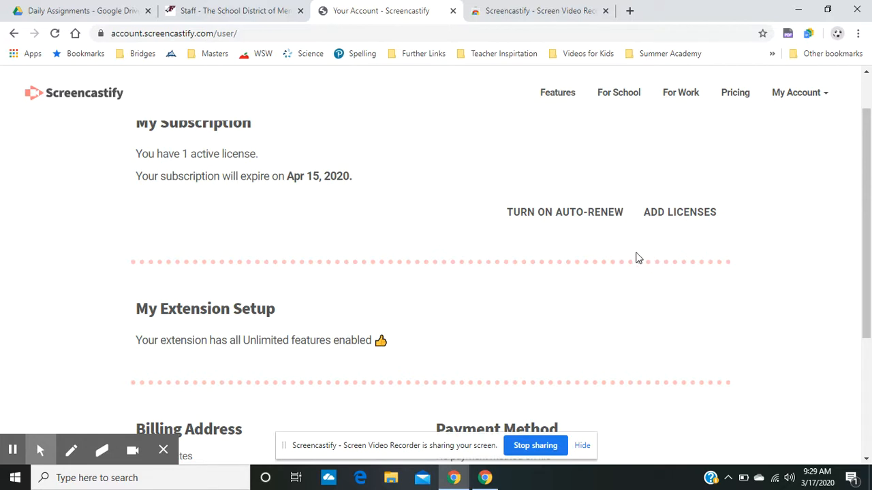
mouse_move(656, 255)
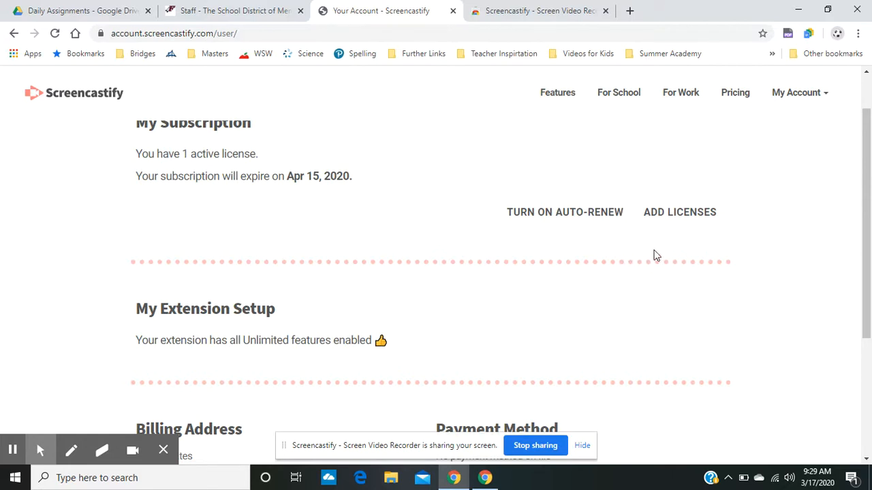
mouse_move(570, 133)
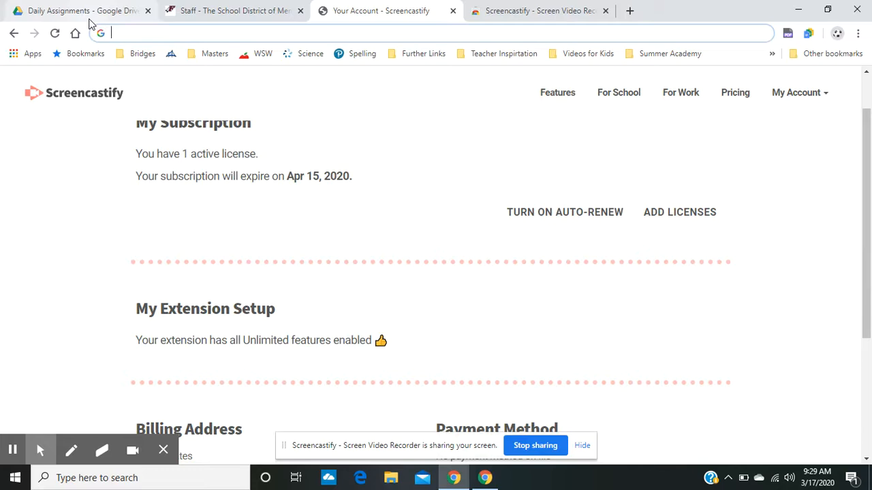
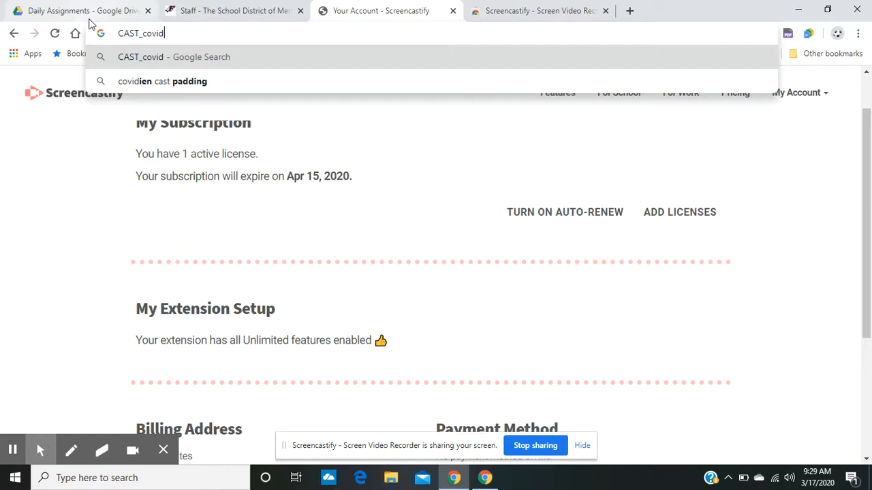
mouse_move(190, 22)
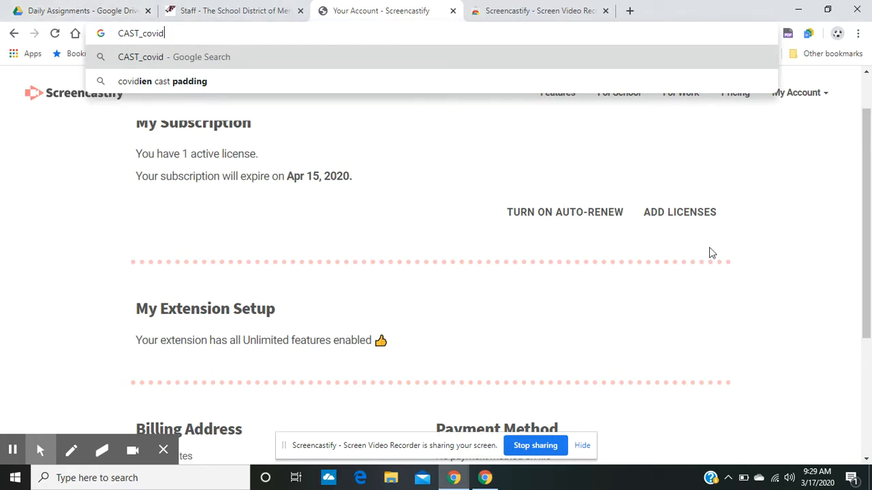
mouse_move(590, 130)
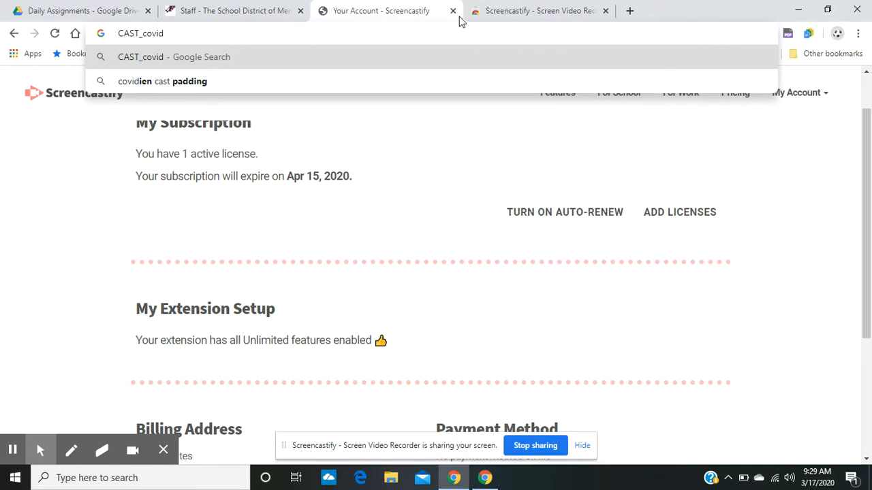
mouse_move(671, 11)
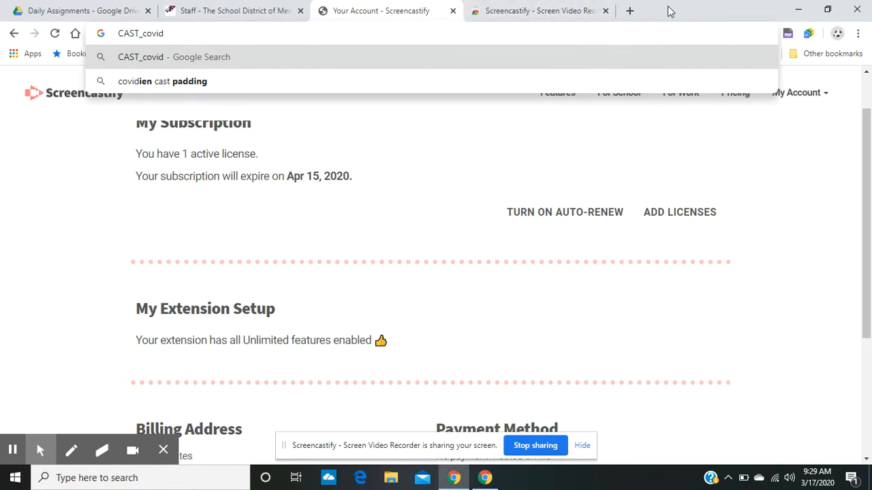
Dismiss the address-bar suggestions and bring up the Chrome browser menu.
left_click(827, 10)
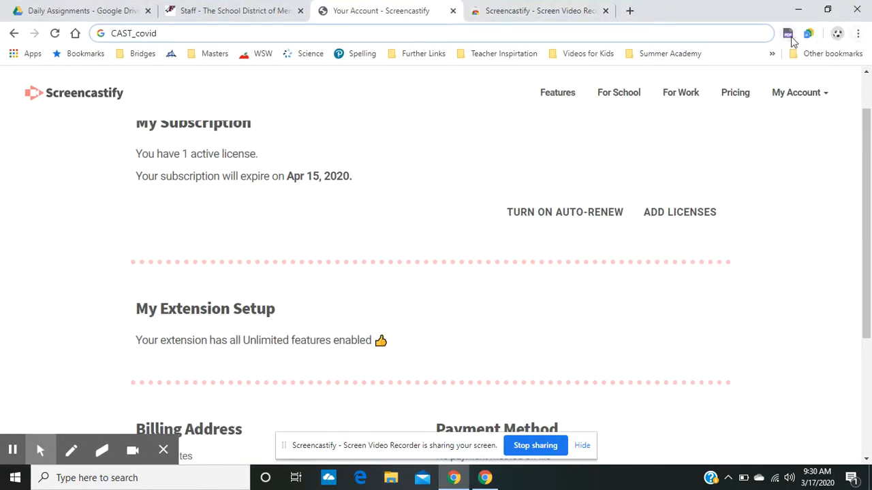
mouse_move(805, 39)
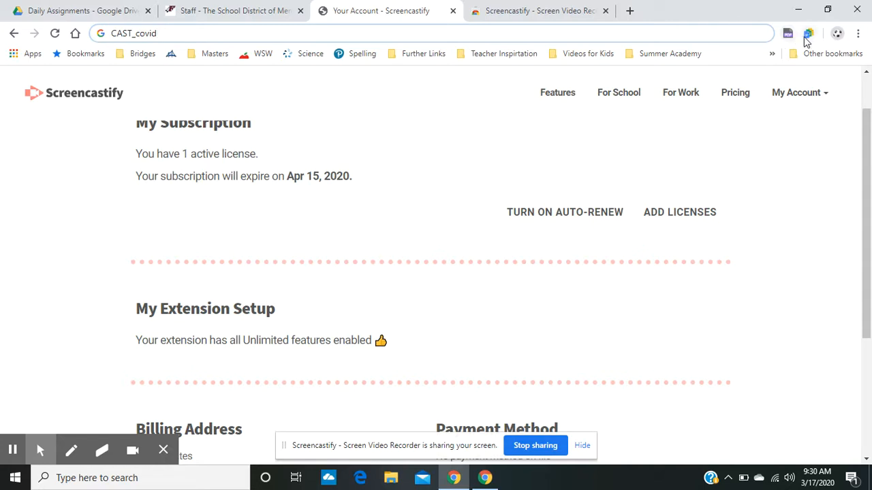
left_click(857, 33)
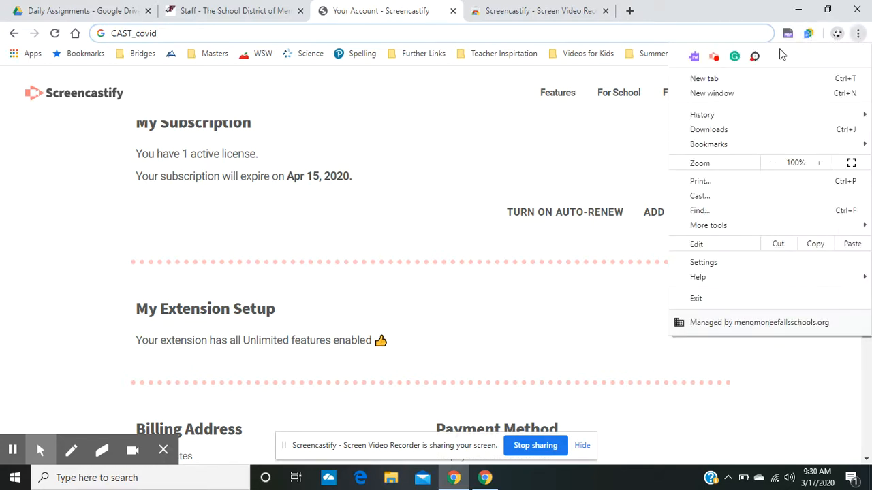
mouse_move(714, 56)
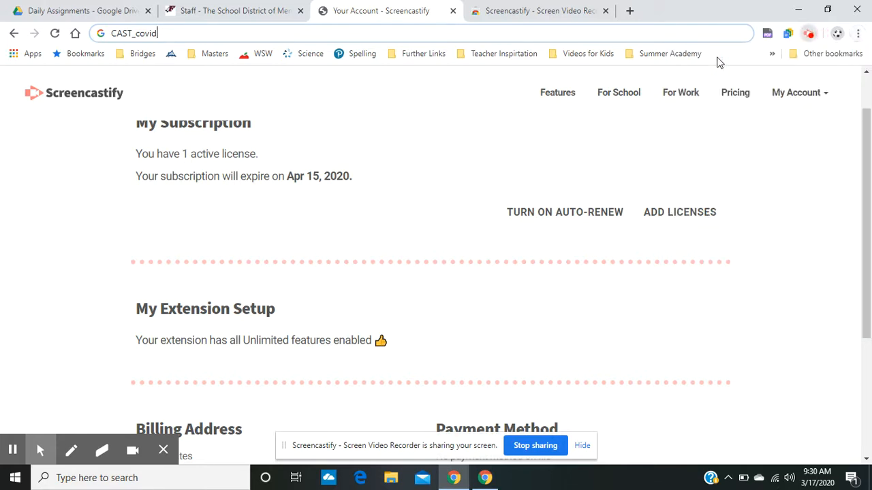
mouse_move(735, 247)
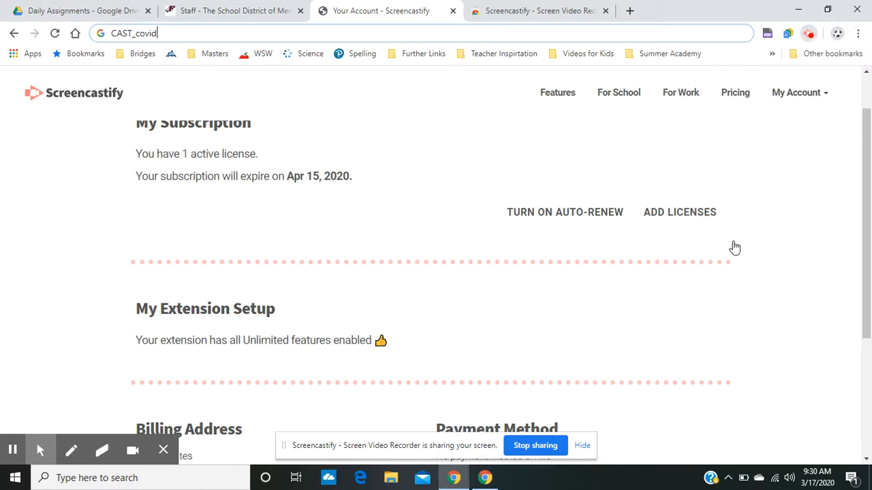
mouse_move(817, 127)
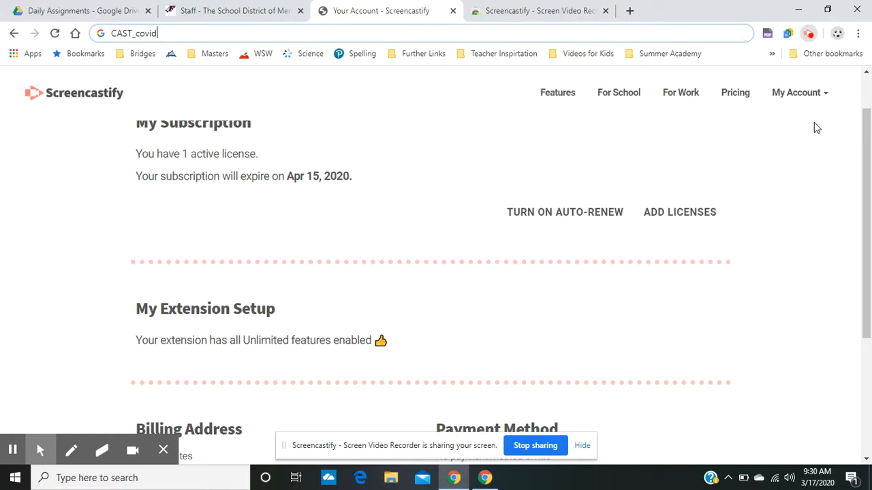
mouse_move(809, 33)
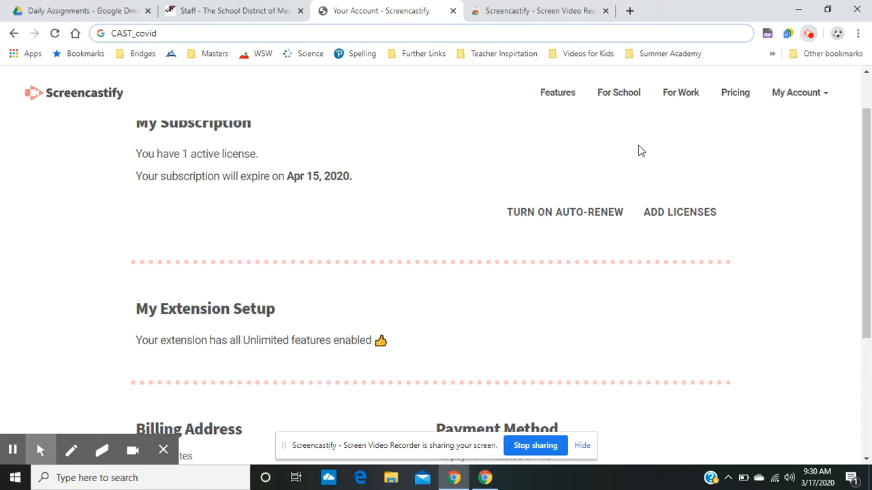
mouse_move(819, 191)
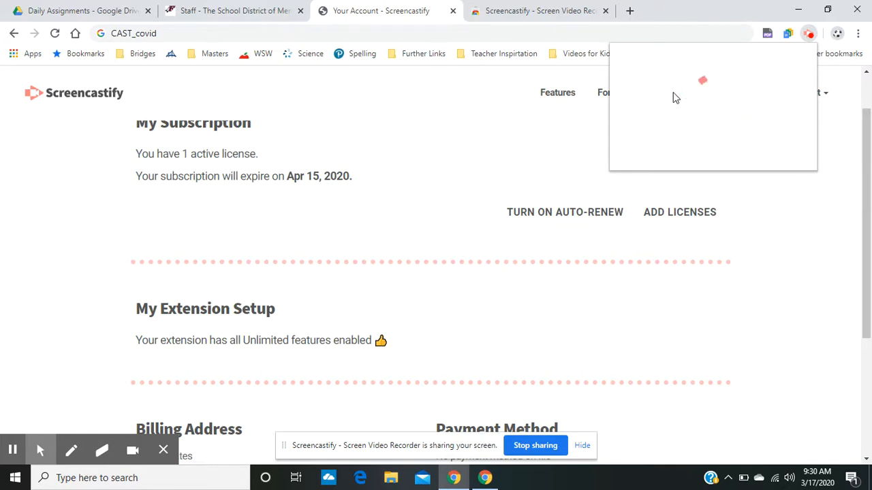
mouse_move(659, 61)
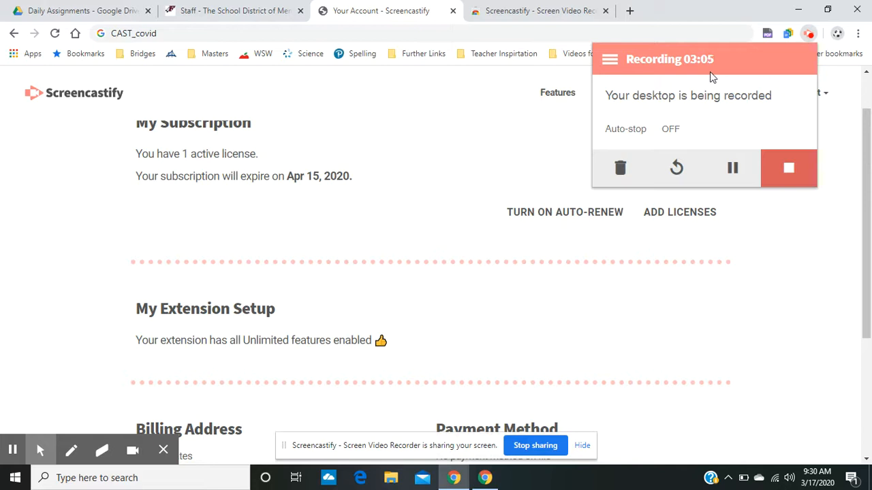
mouse_move(746, 89)
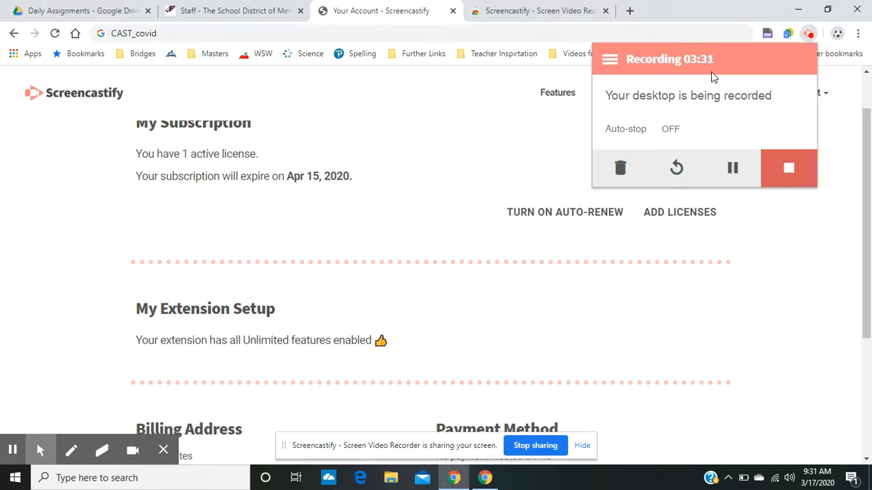
mouse_move(521, 246)
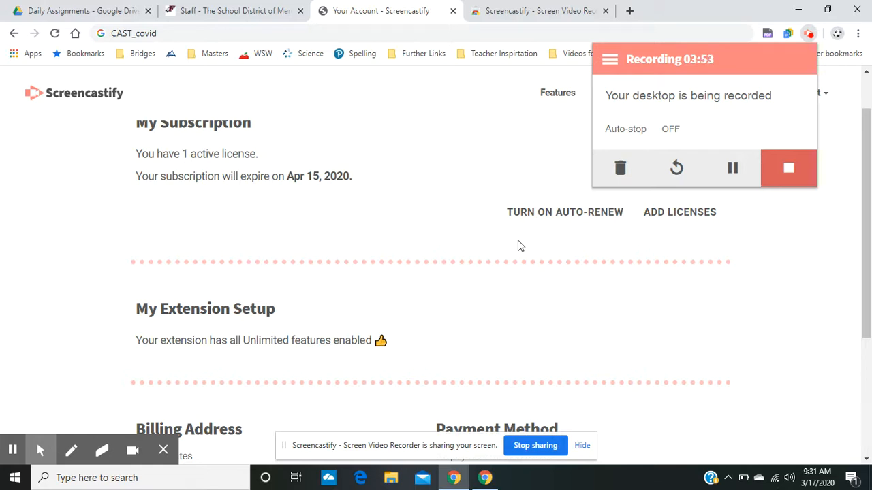
mouse_move(611, 261)
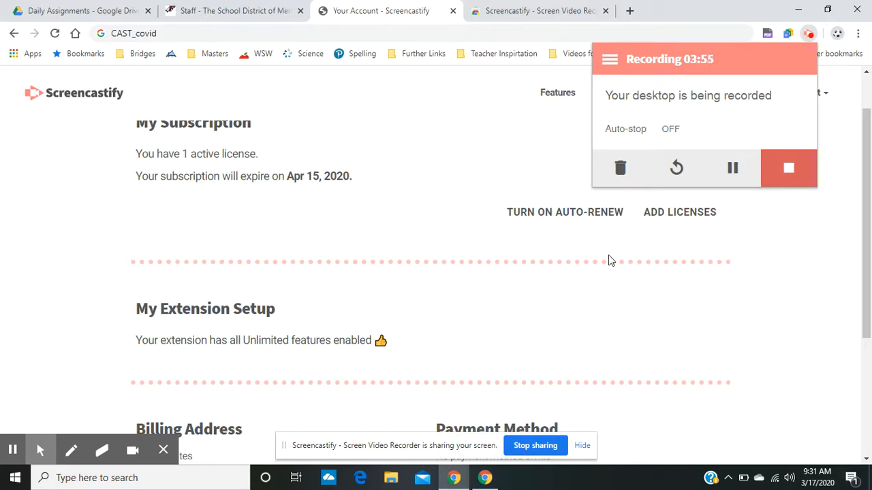
mouse_move(536, 225)
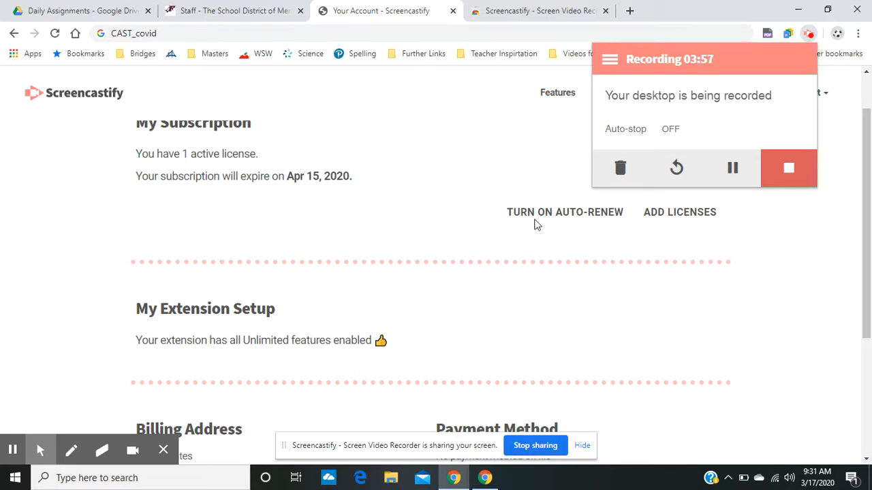
mouse_move(409, 127)
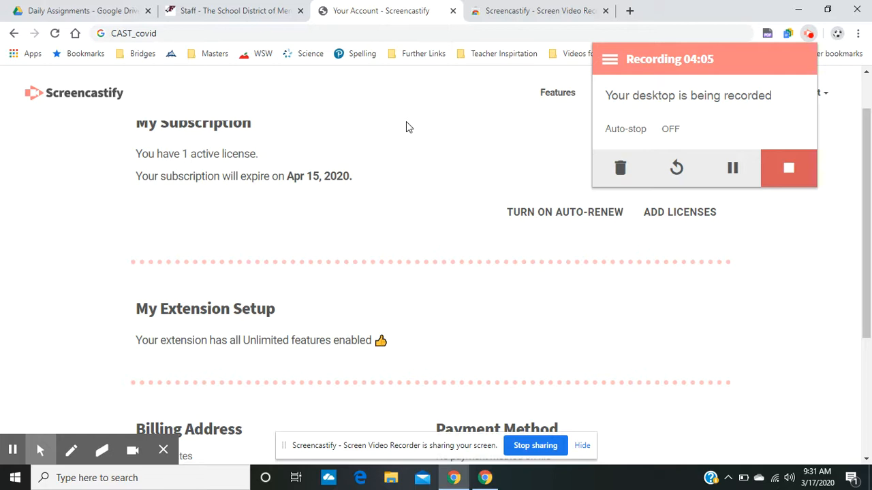
mouse_move(712, 312)
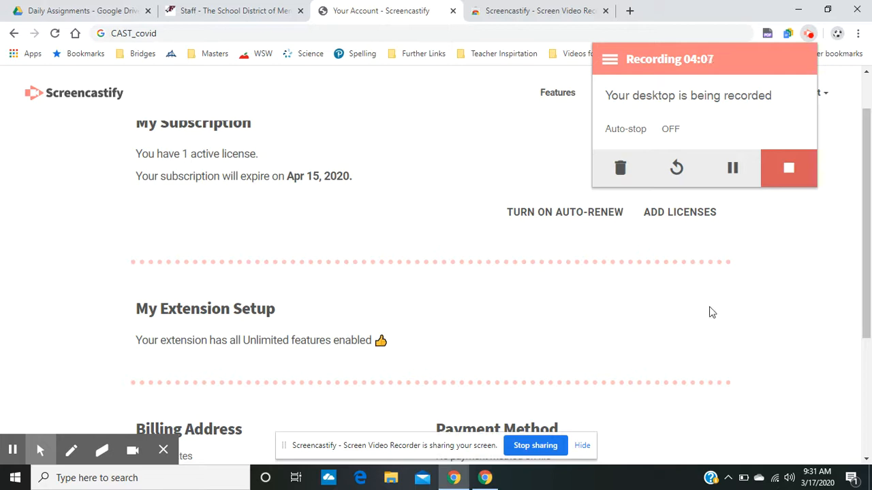
mouse_move(728, 316)
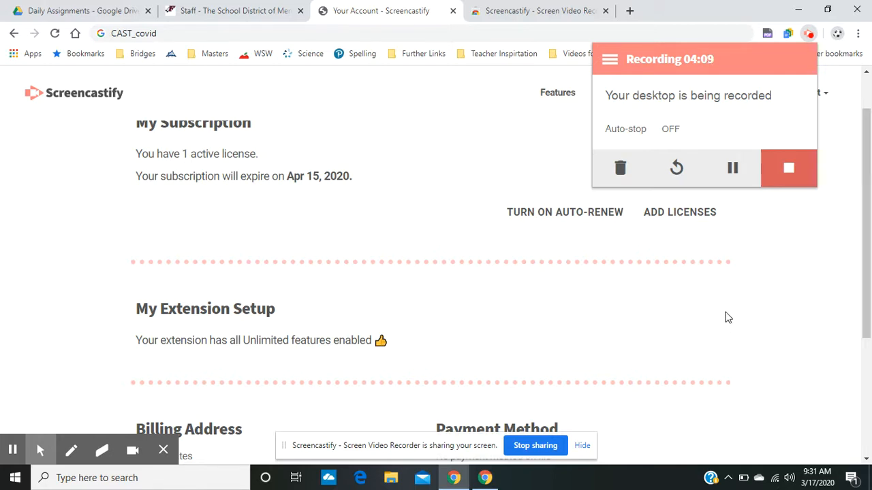
mouse_move(709, 319)
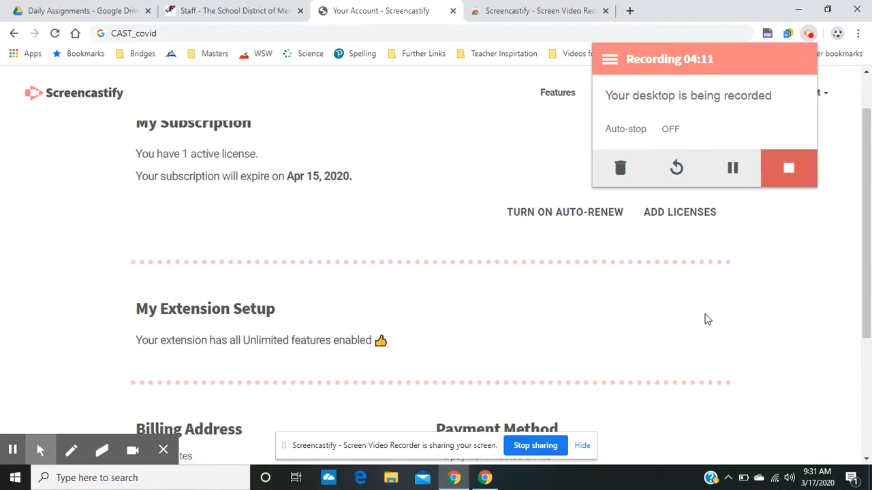